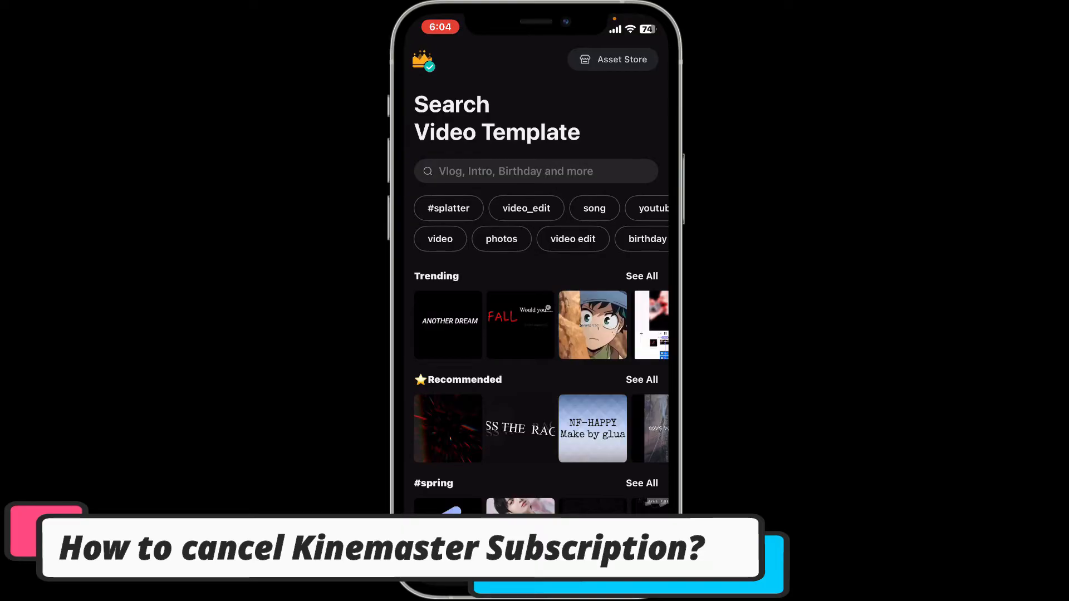
Step: Return home from KineMaster, launch the App Store and open the account page via the profile avatar
{"action": "key", "text": "home"}
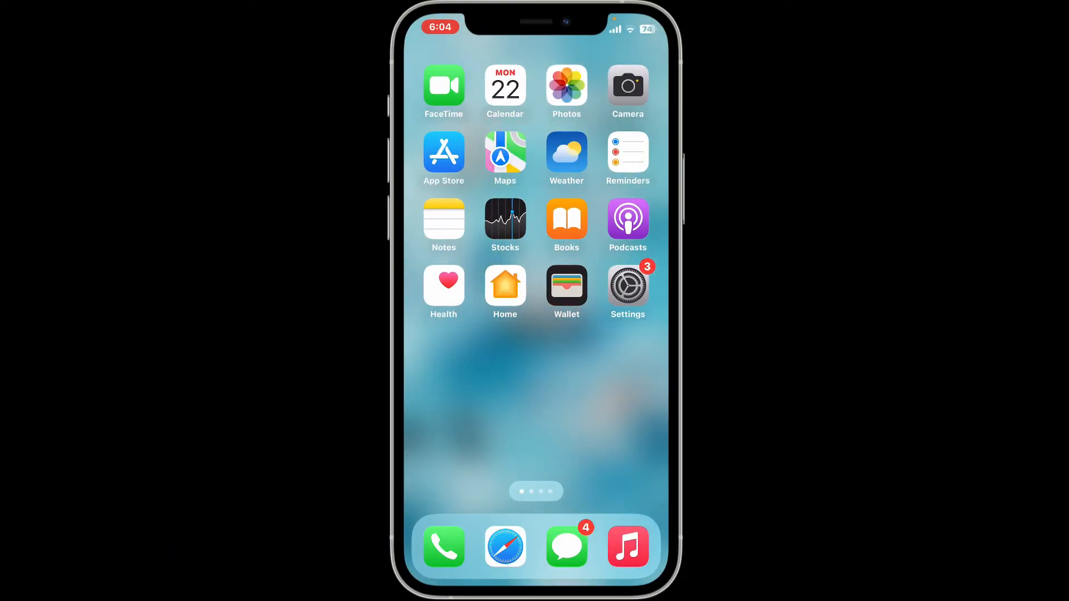
{"action": "left_click", "coordinate": [443, 151]}
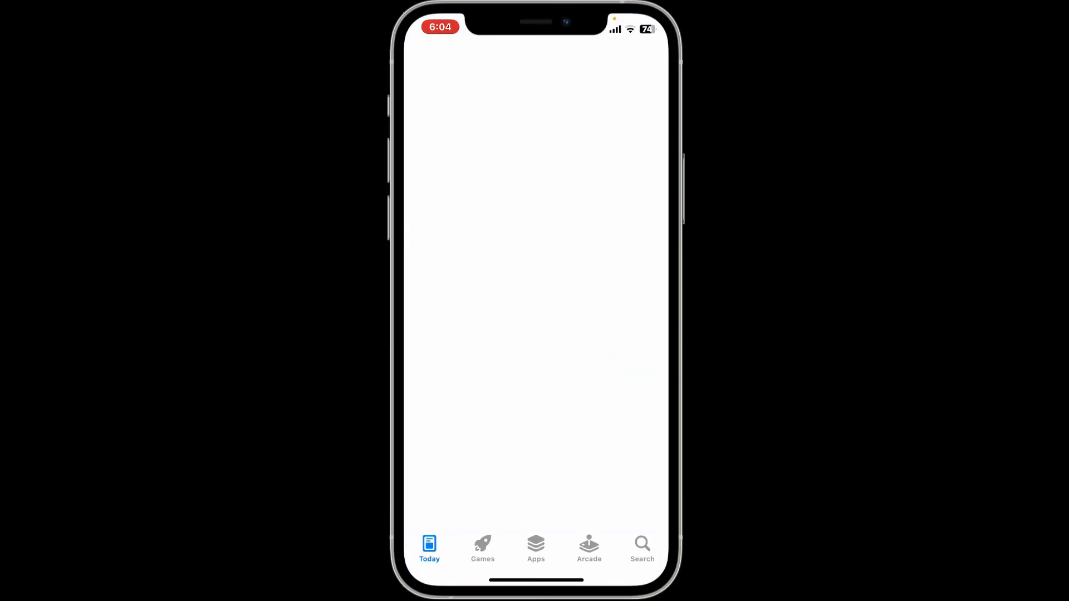
{"action": "left_click", "coordinate": [428, 546]}
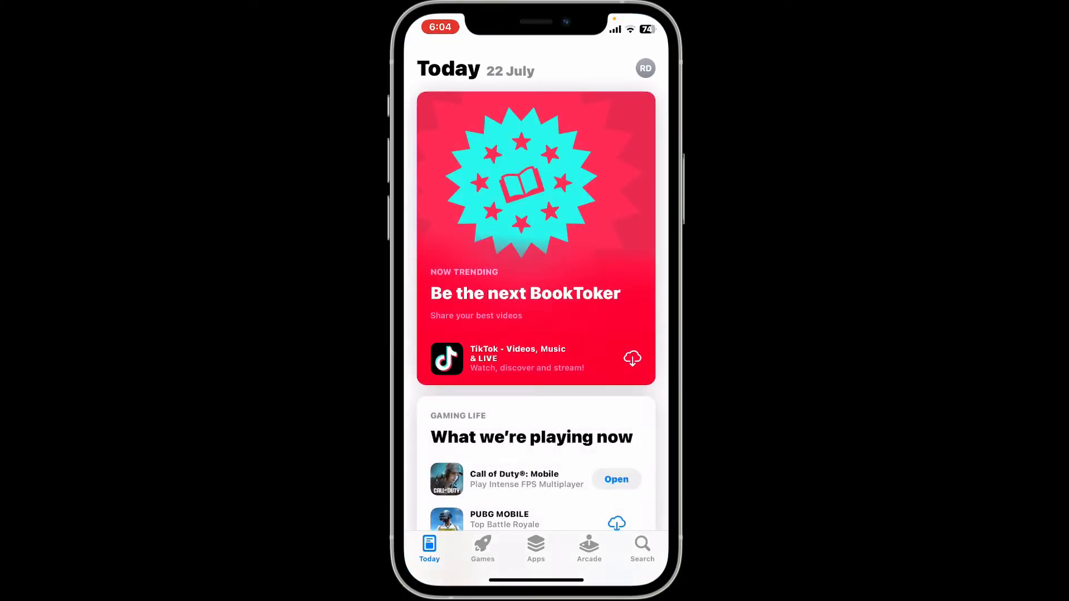
{"action": "left_click", "coordinate": [646, 68]}
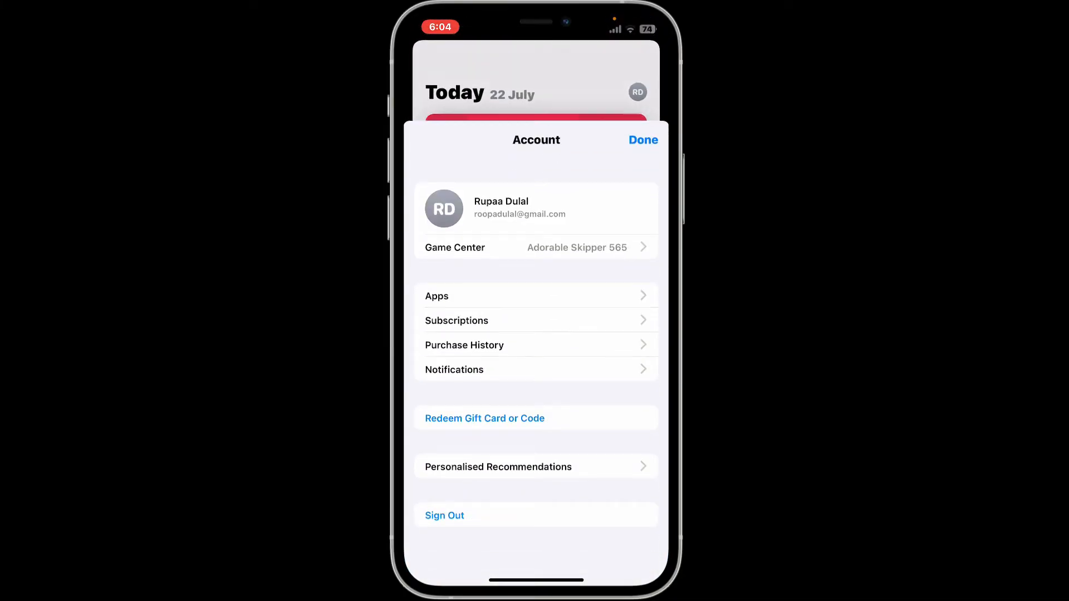
Step: Under Subscriptions, cancel the KineMaster Premium monthly plan and confirm the cancellation
{"action": "scroll", "scroll_direction": "down", "scroll_amount": 3}
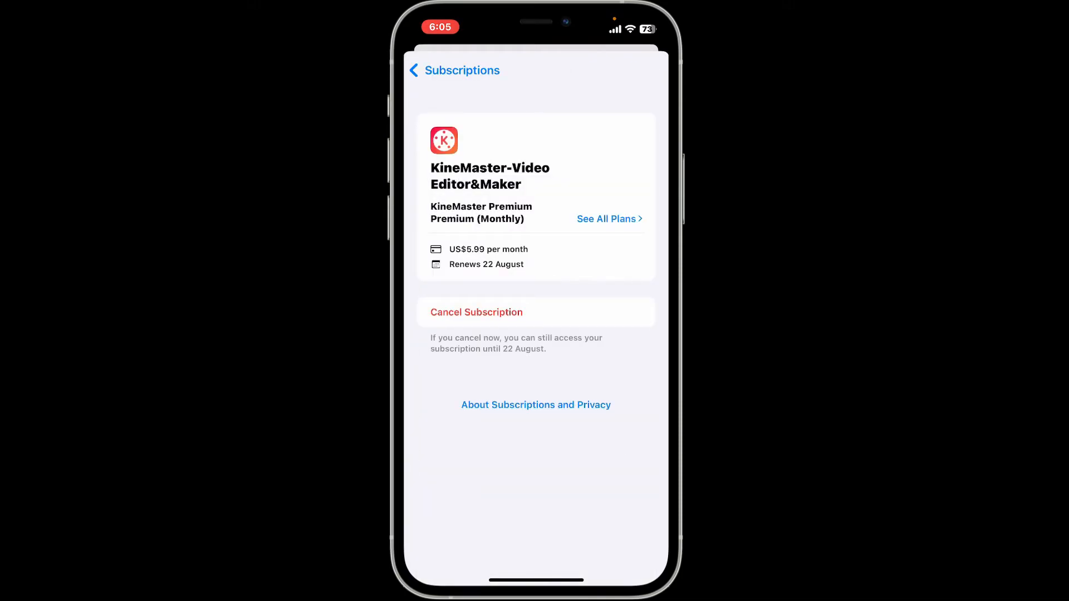
{"action": "left_click", "coordinate": [476, 312]}
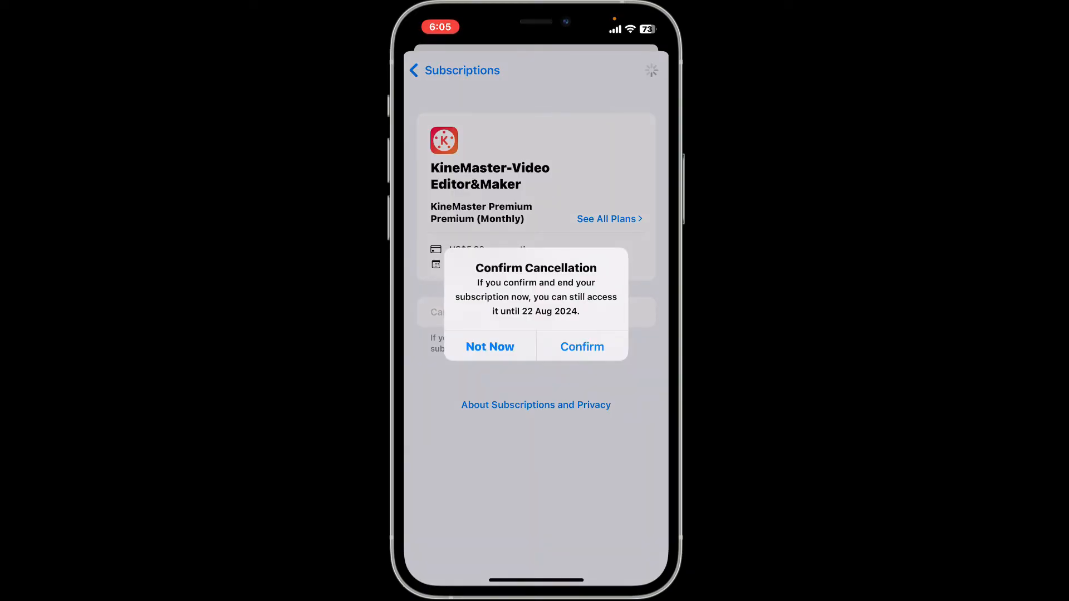
{"action": "left_click", "coordinate": [490, 346]}
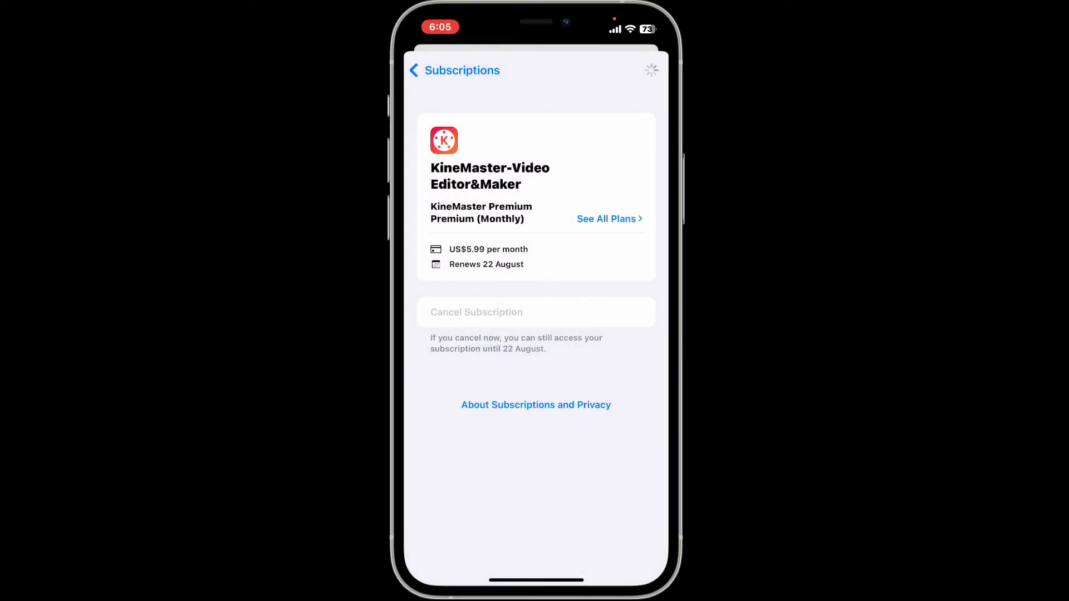
{"action": "left_click", "coordinate": [536, 311]}
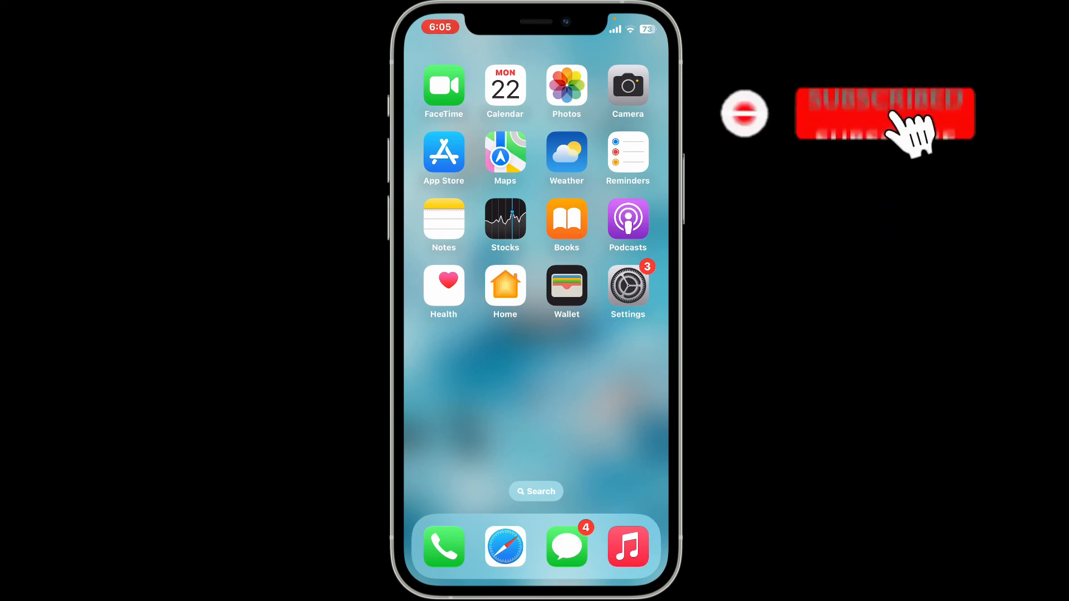
Step: Dismiss the App Store so the home screen remains showing
{"action": "left_click", "coordinate": [884, 115]}
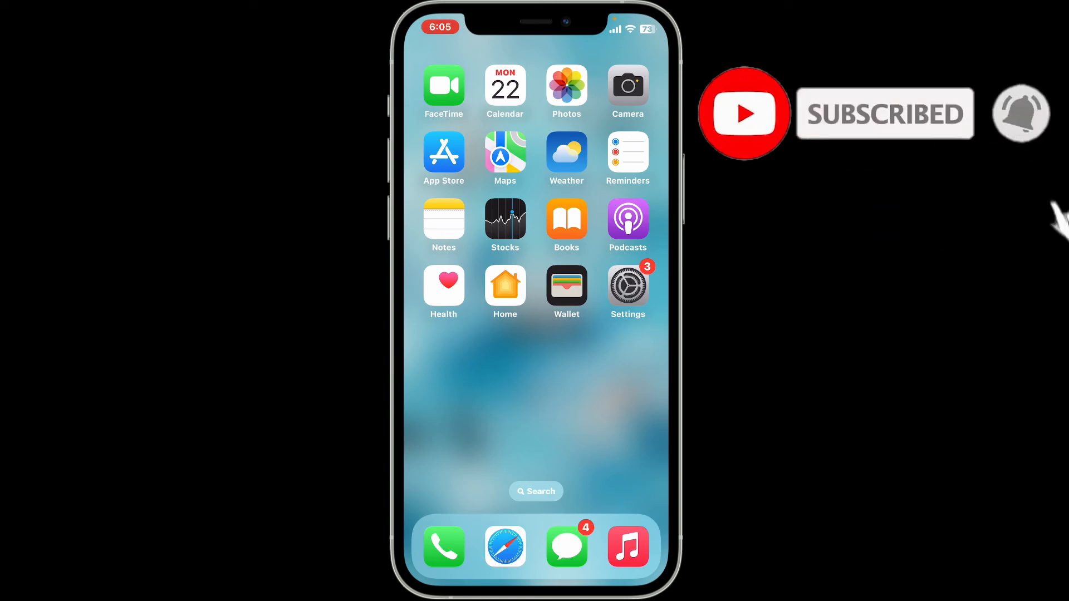